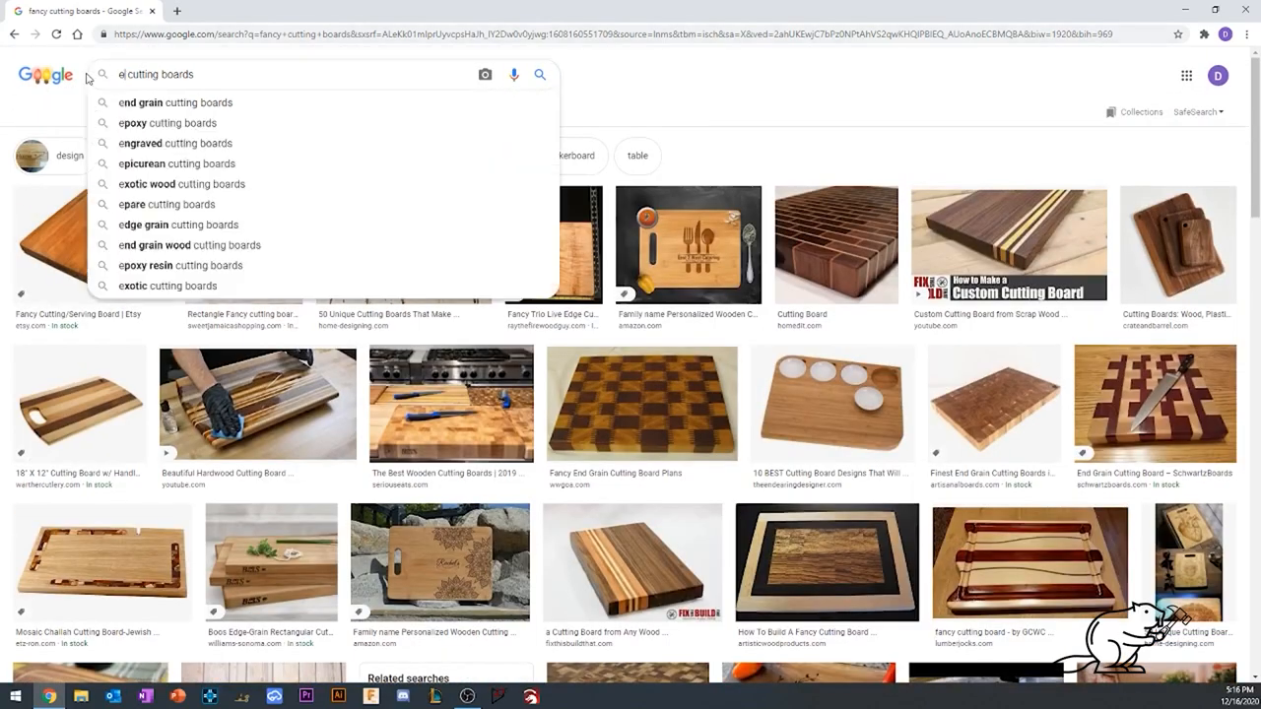
Search Google for 'engraved cutting boards' and show the image results
click(154, 142)
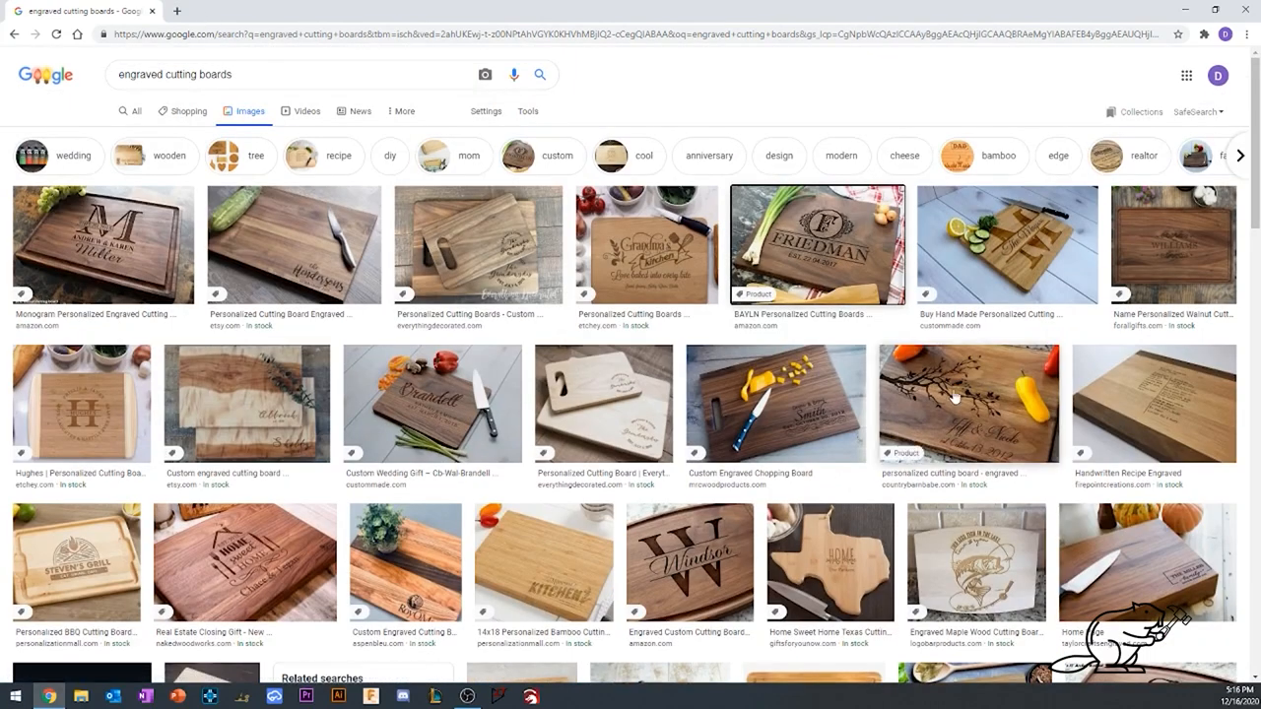
click(967, 402)
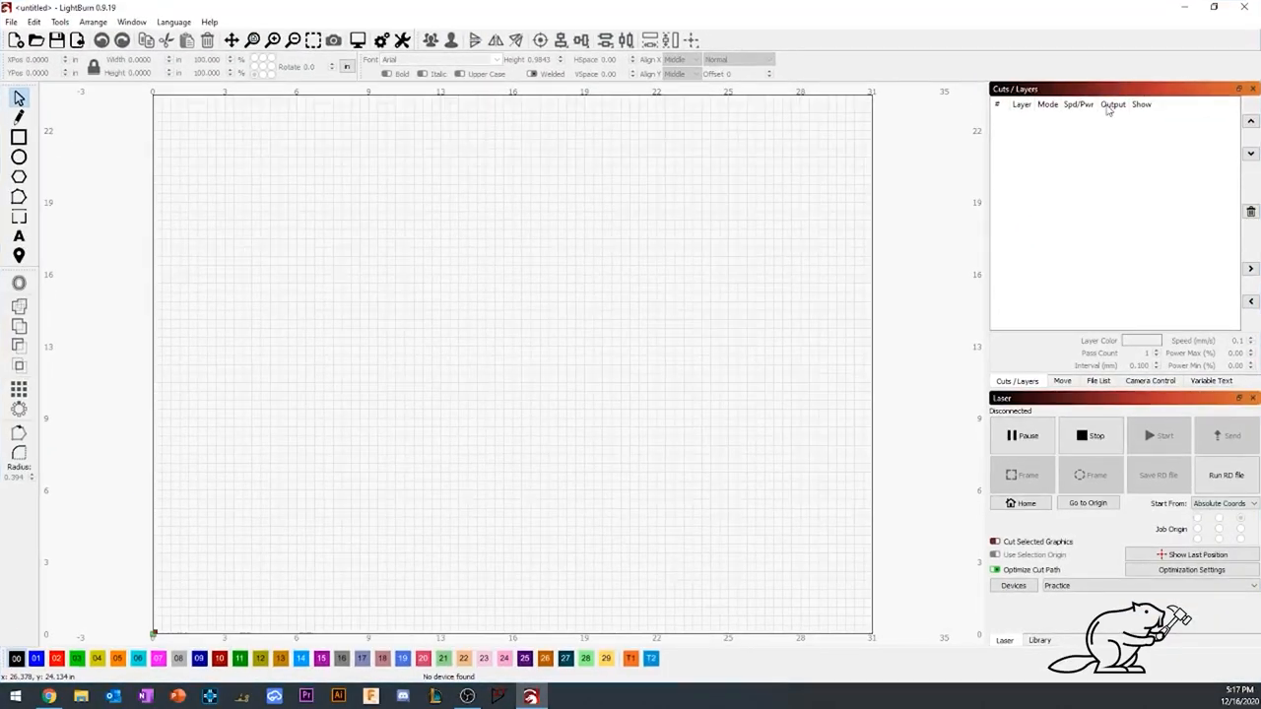
mouse_move(25, 157)
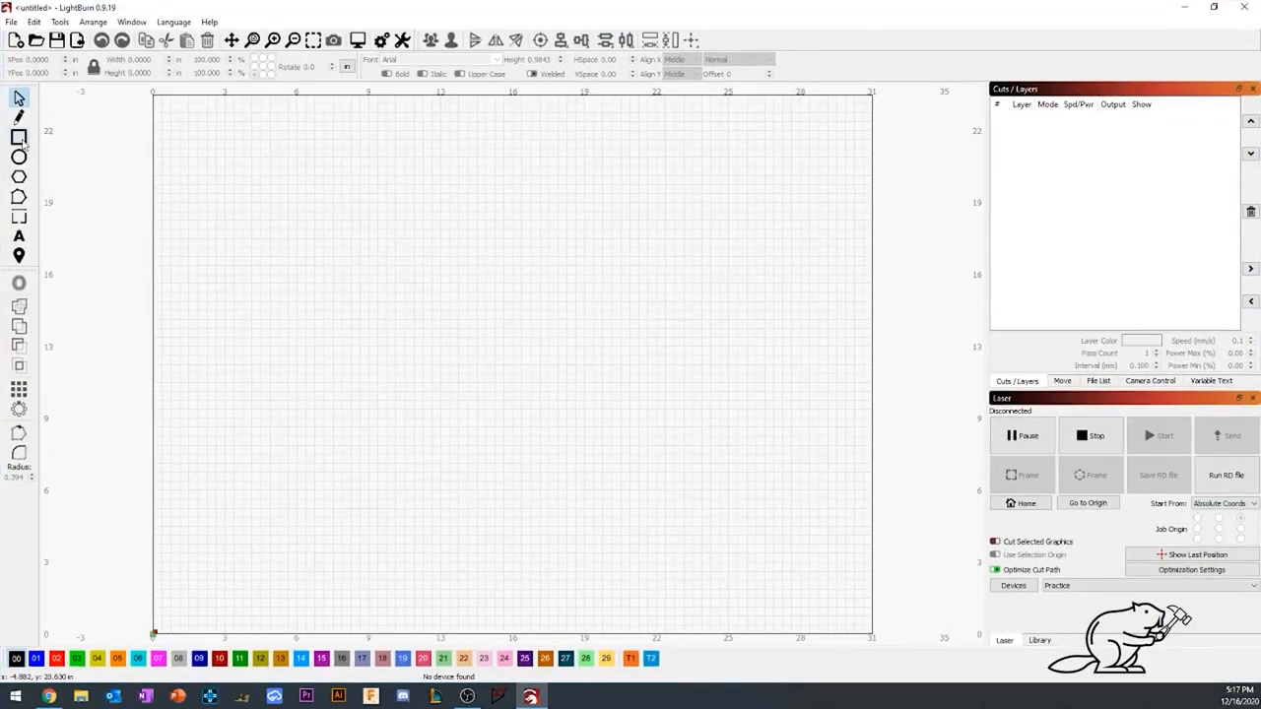
drag(315, 227, 698, 443)
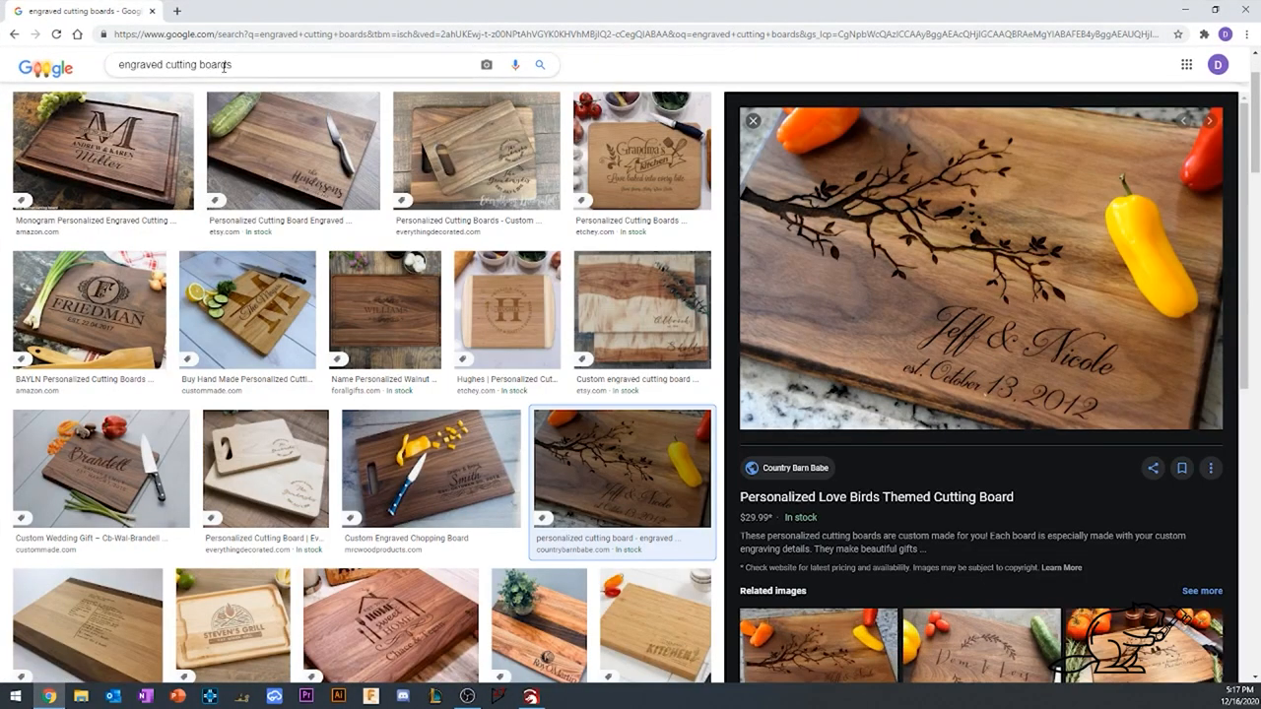
Search Google Images for 'clipart black and white branch' and browse the results
text(clipart black and white tr)
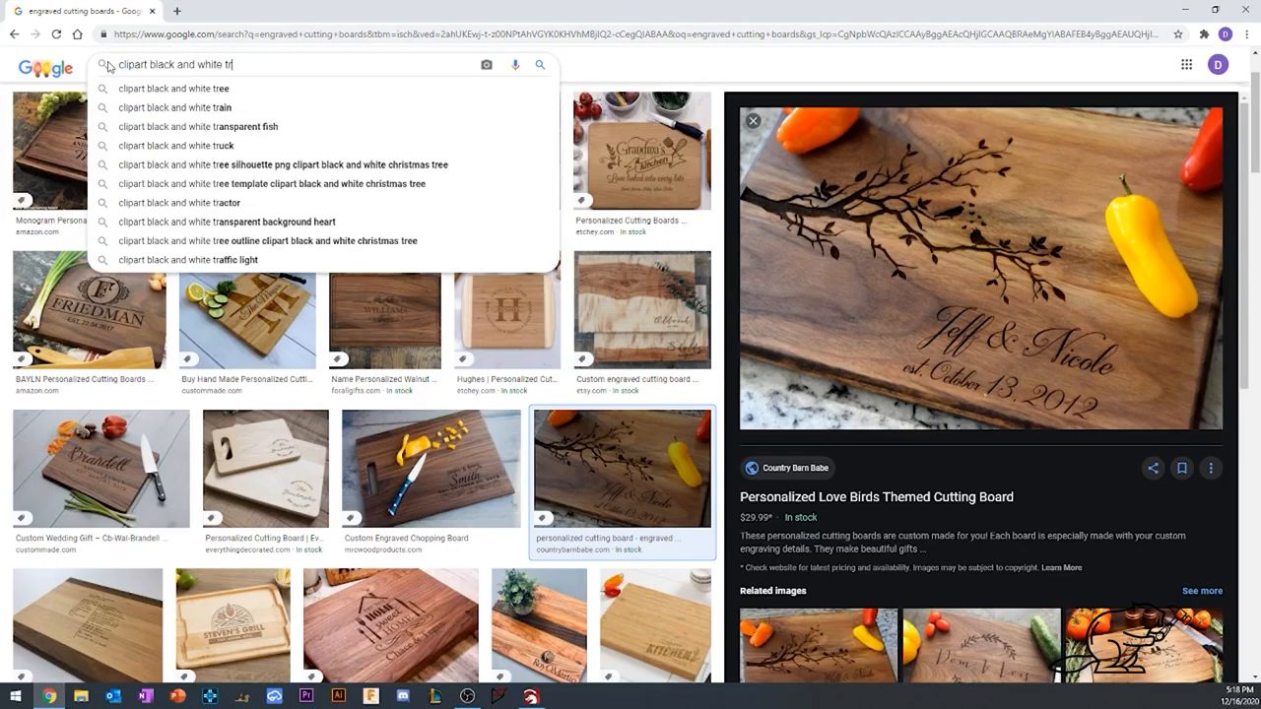
text(clipart black and white branch)
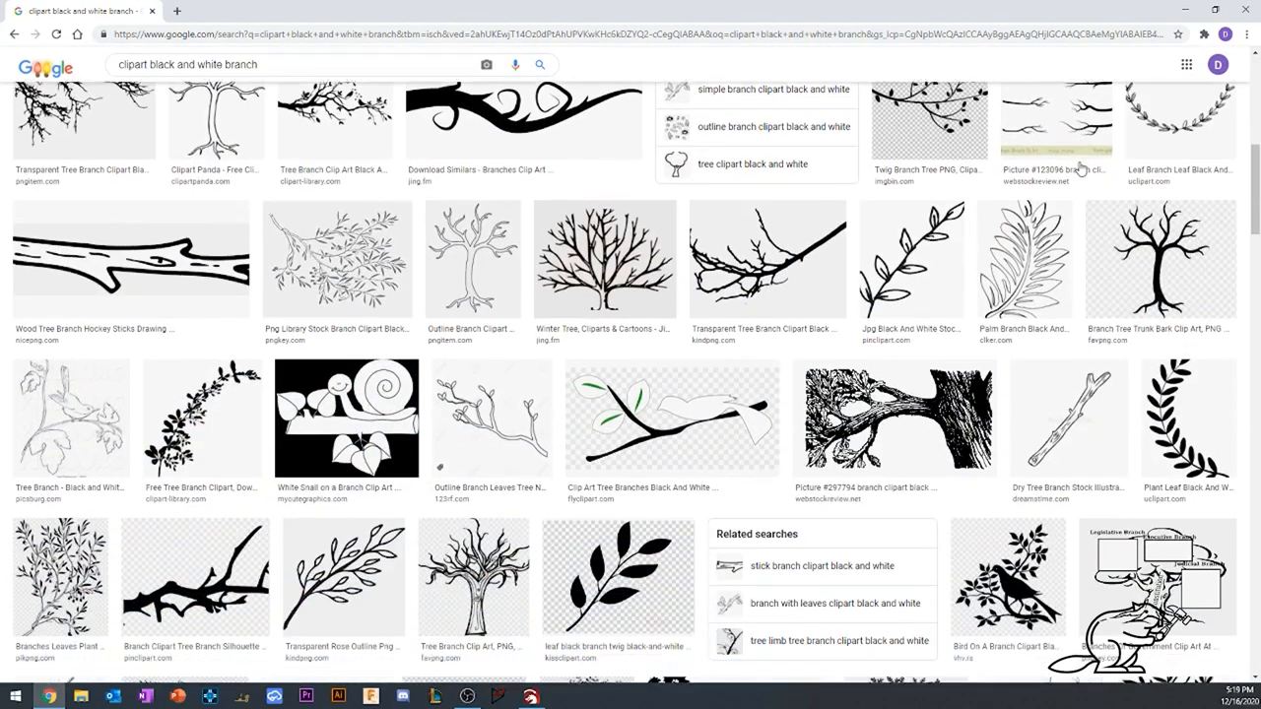
scroll(down, 3)
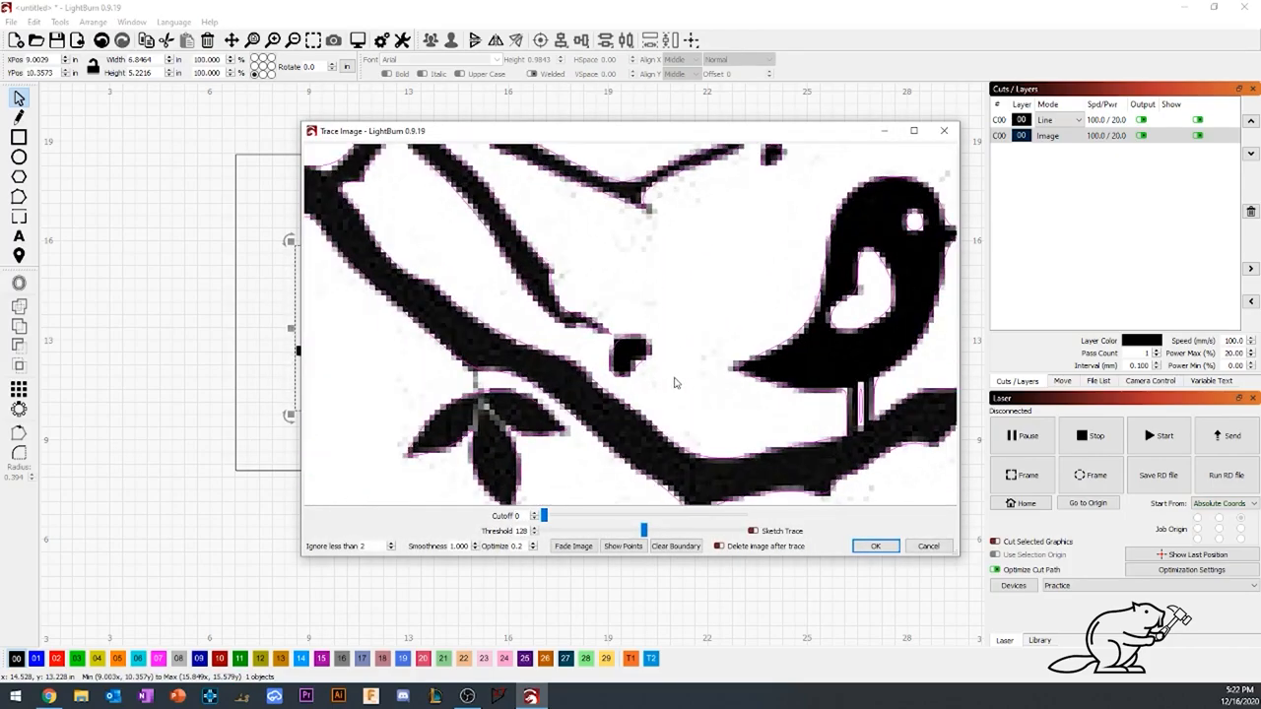
Raise the trace threshold to about 240, then fine-tune it against the preview
drag(647, 532, 729, 532)
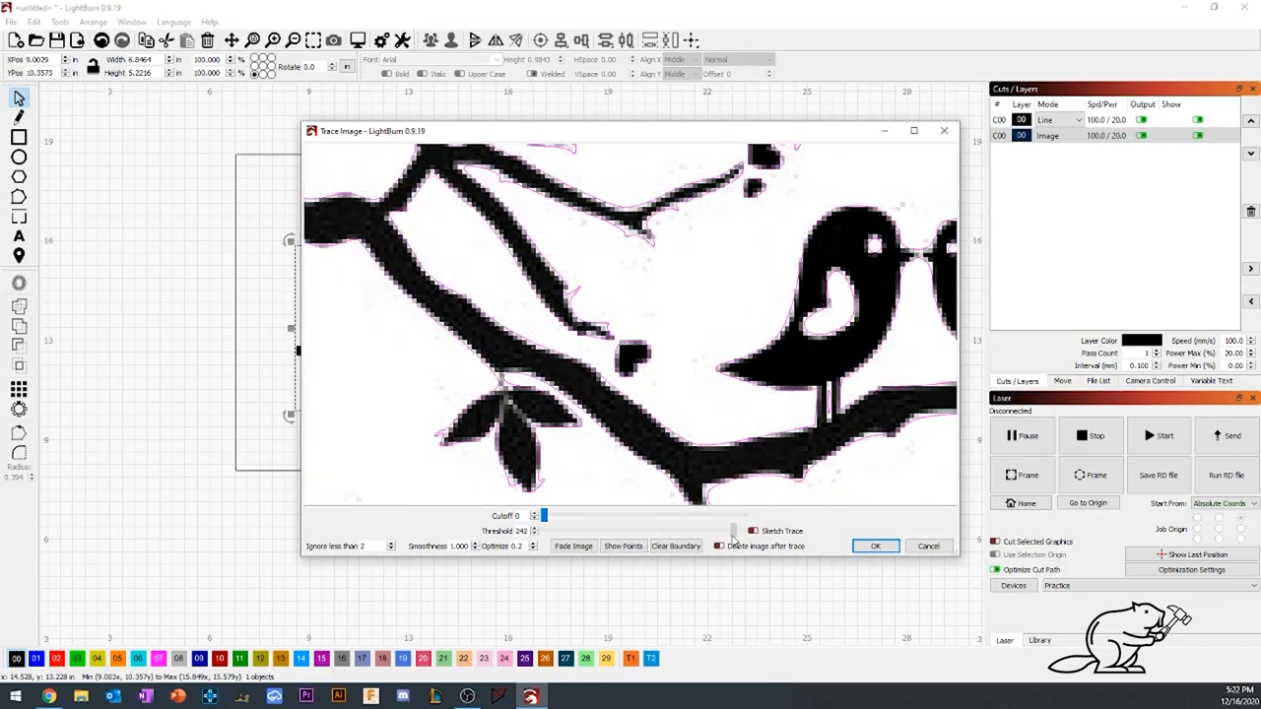
drag(733, 530, 621, 530)
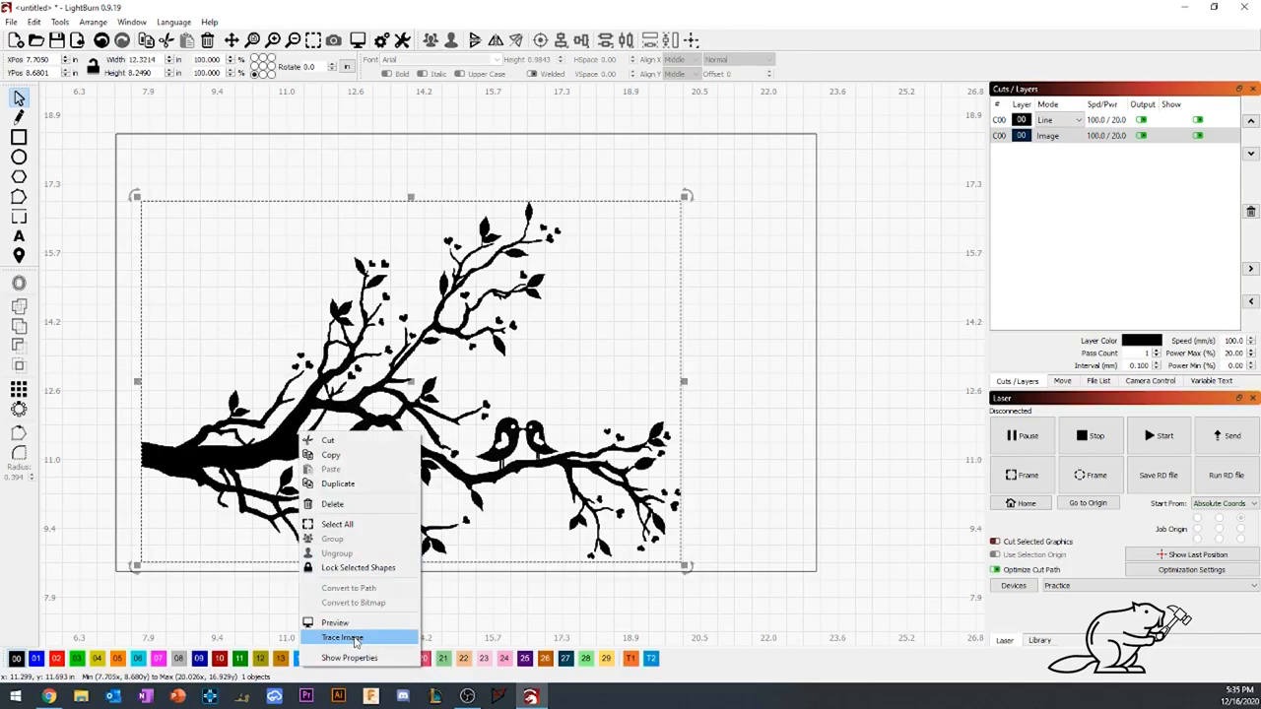
Trace the branch-and-birds image into vector outlines and confirm
click(343, 638)
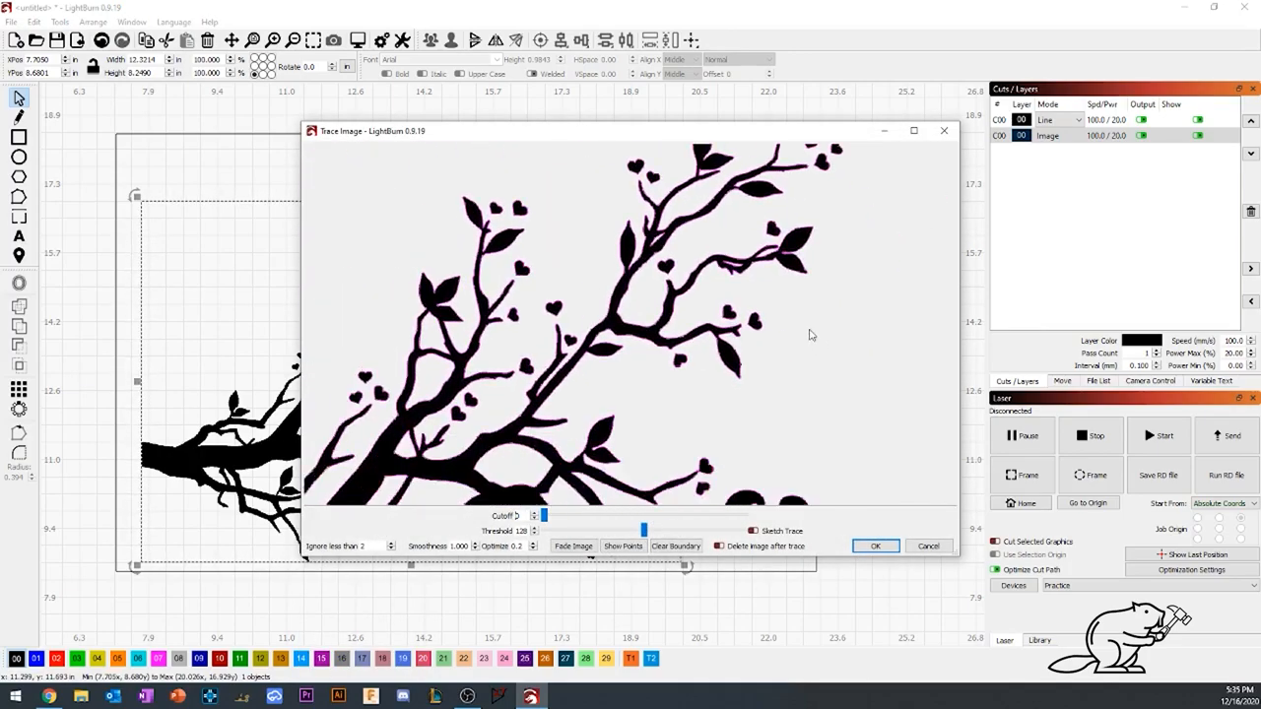
click(875, 546)
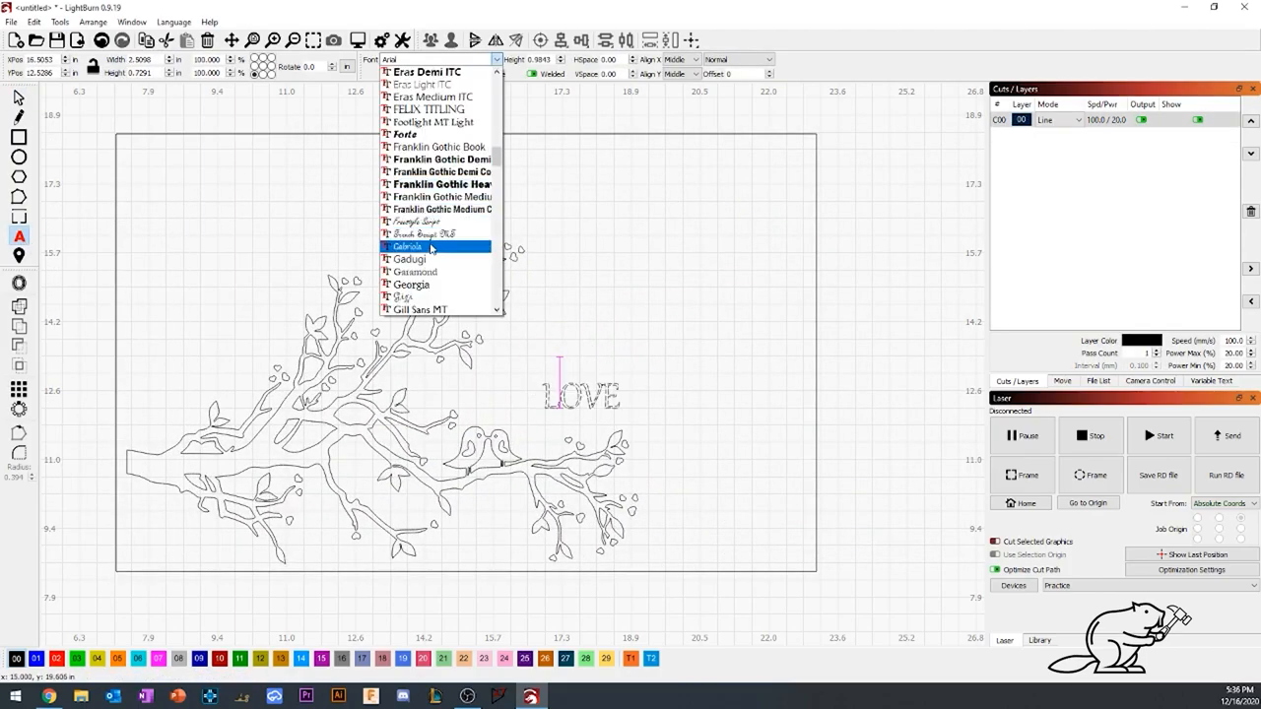
Set the LOVE text in the Gabriola font
click(413, 246)
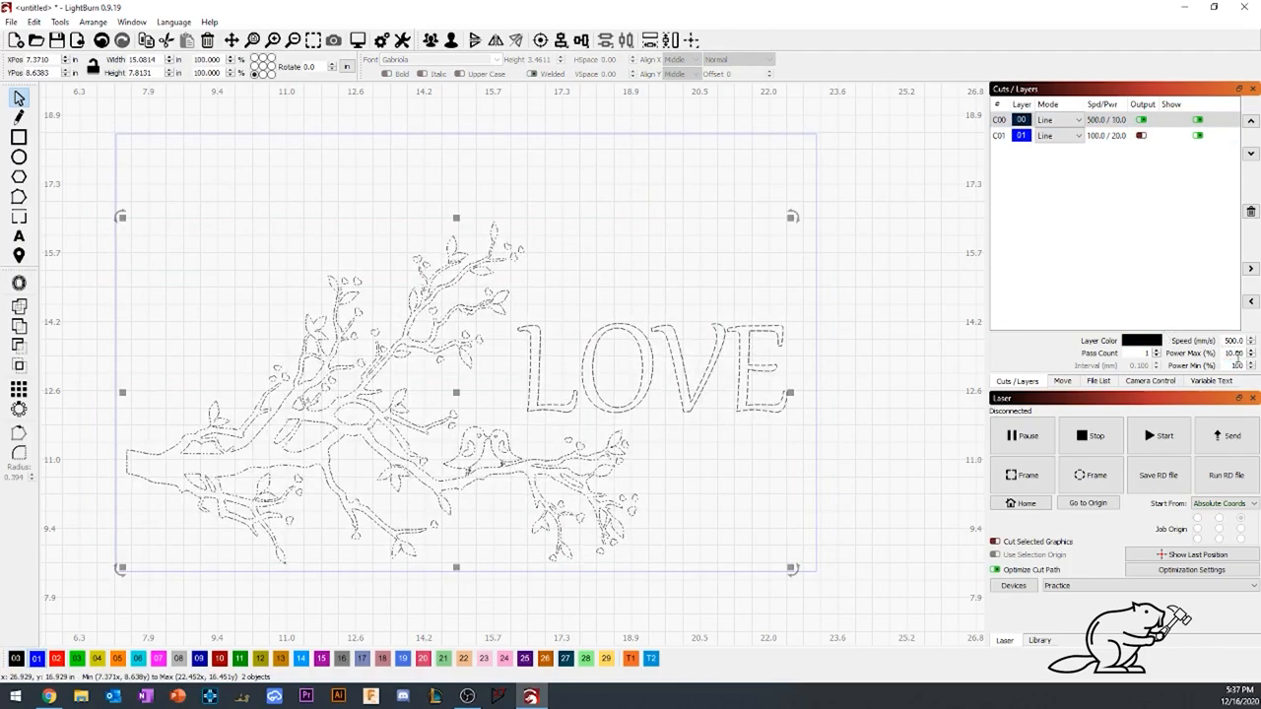
Set Start From to User Origin, then run and close the cut-path preview
click(1226, 504)
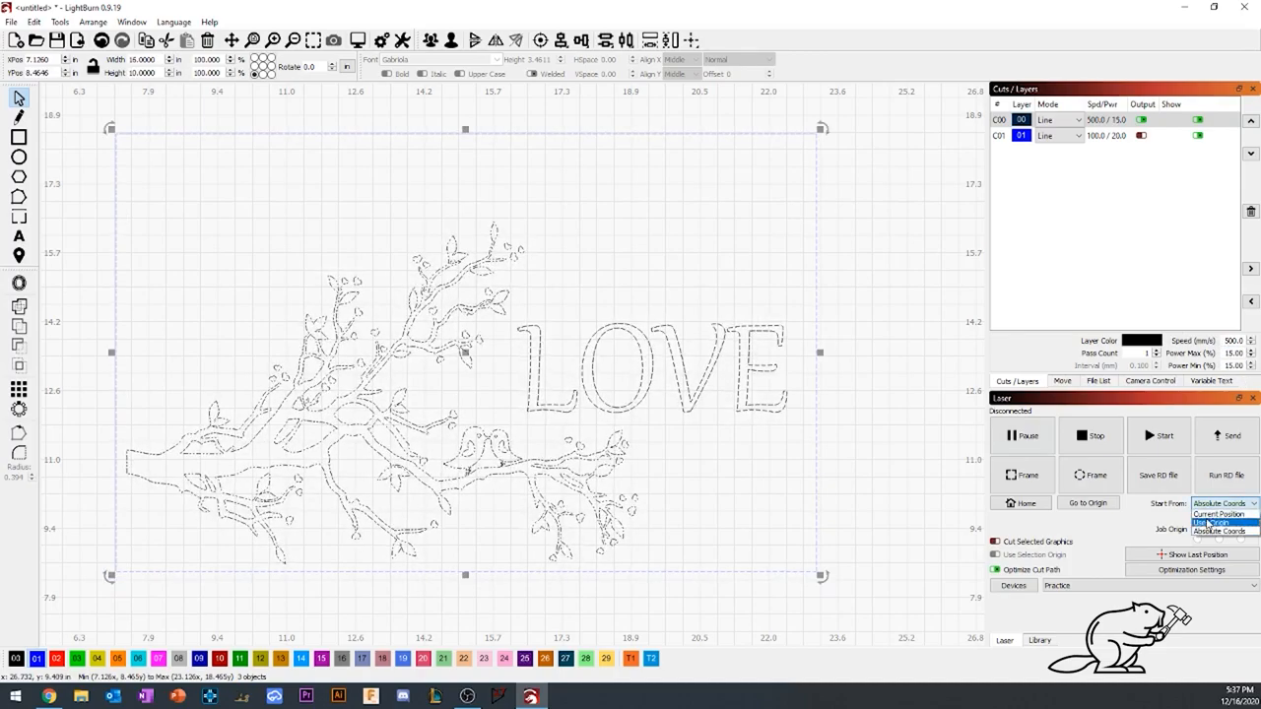
click(1211, 524)
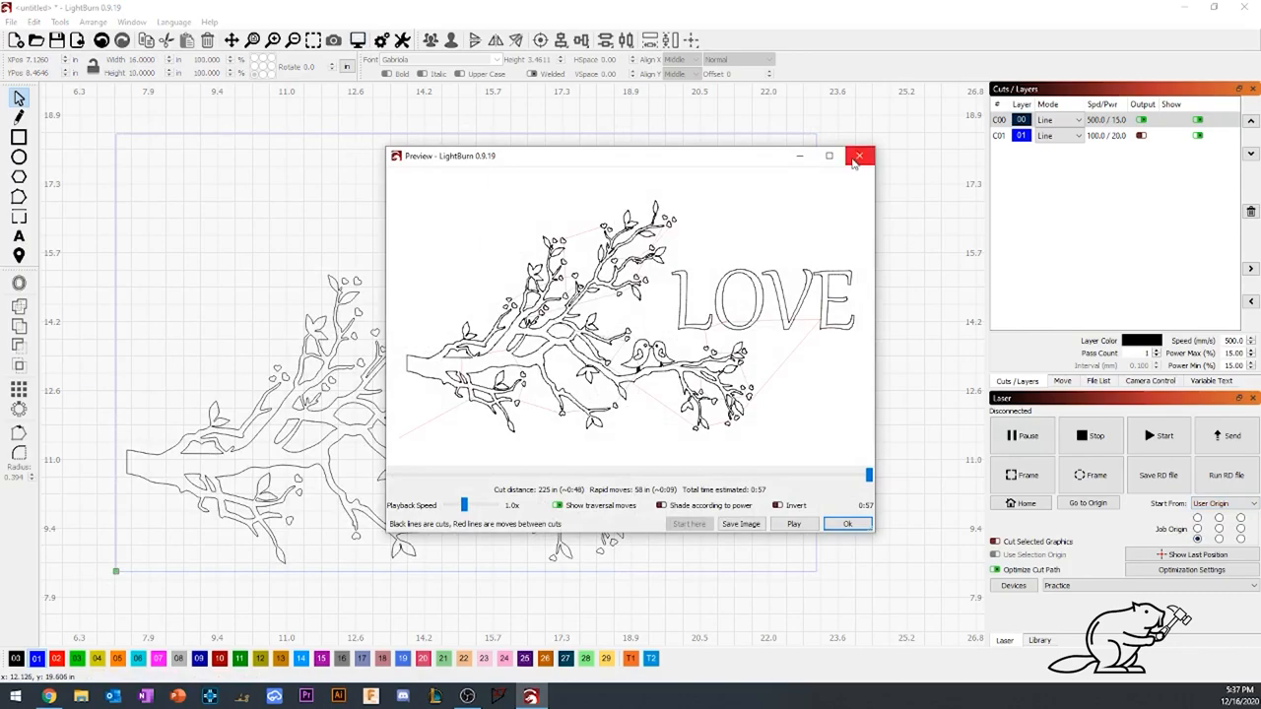
click(859, 155)
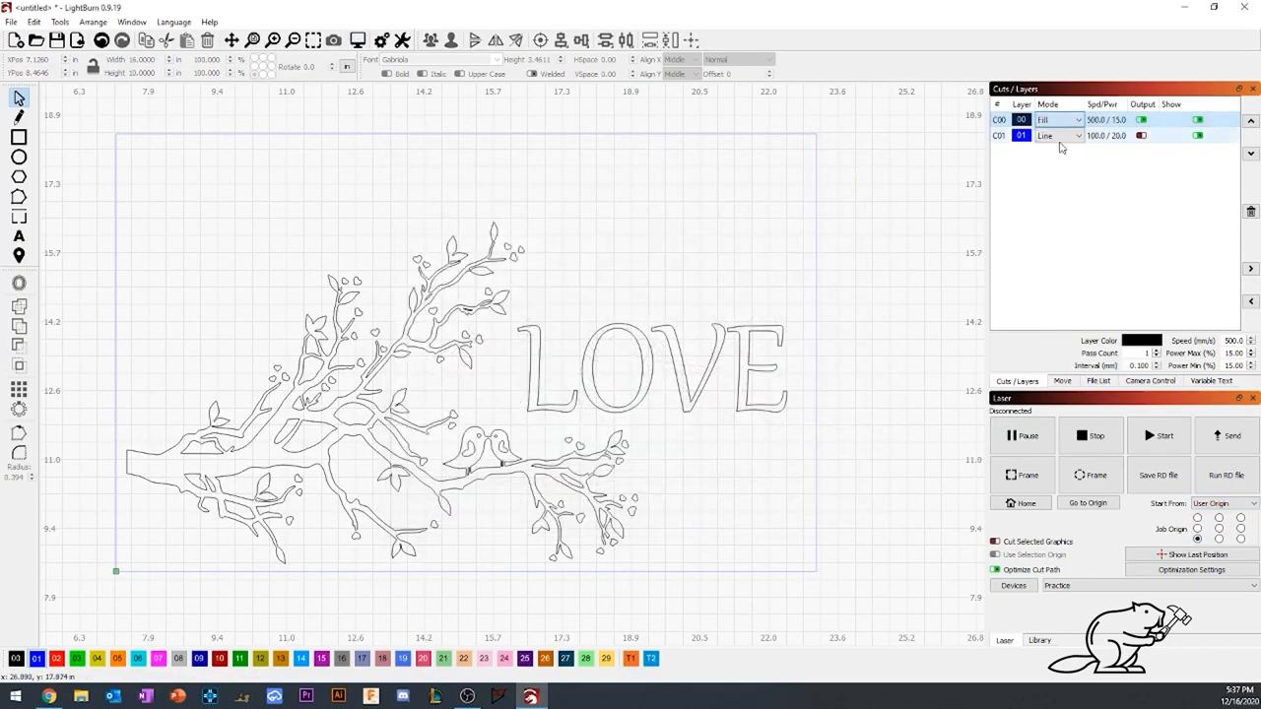